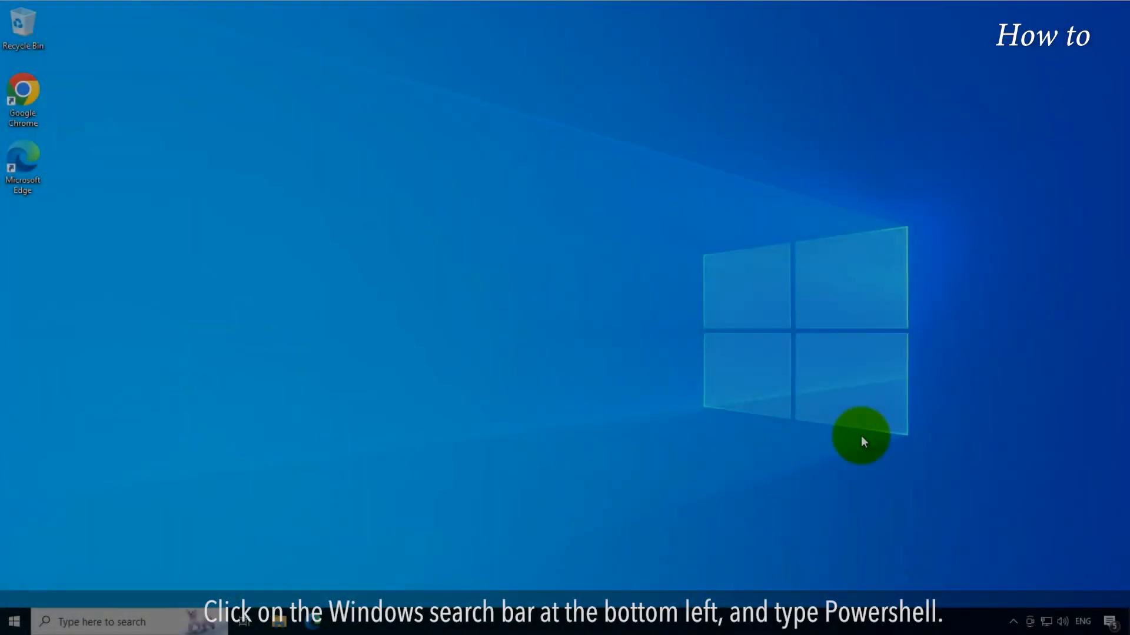
- Search the taskbar for 'power' and launch Windows PowerShell as administrator
{"action": "left_click", "coordinate": [101, 621]}
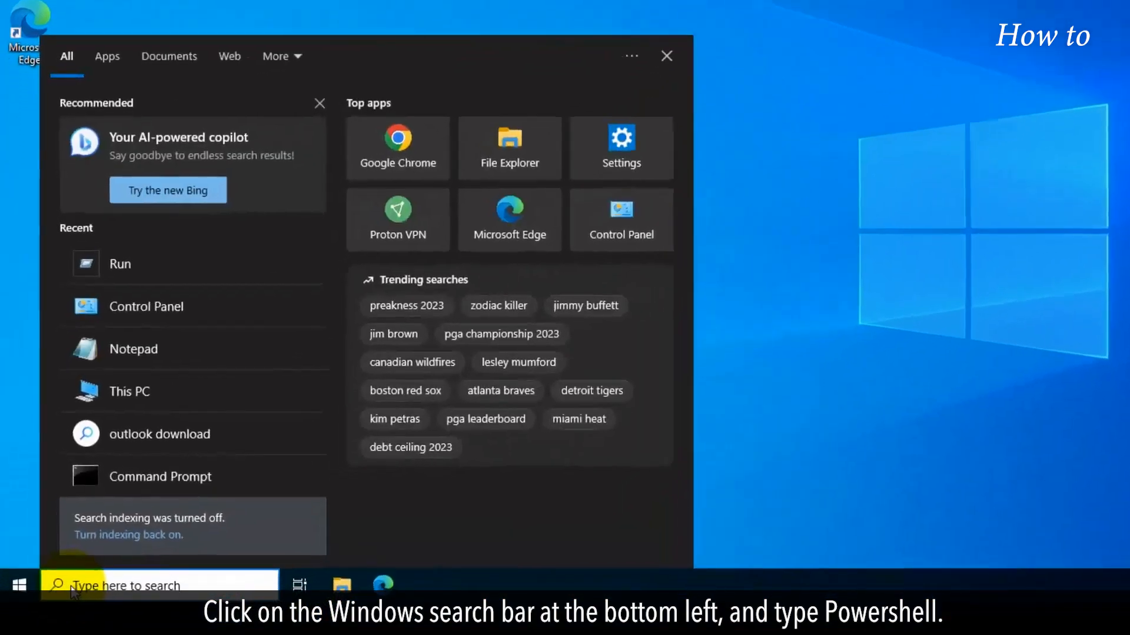
{"action": "type", "text": "powershell"}
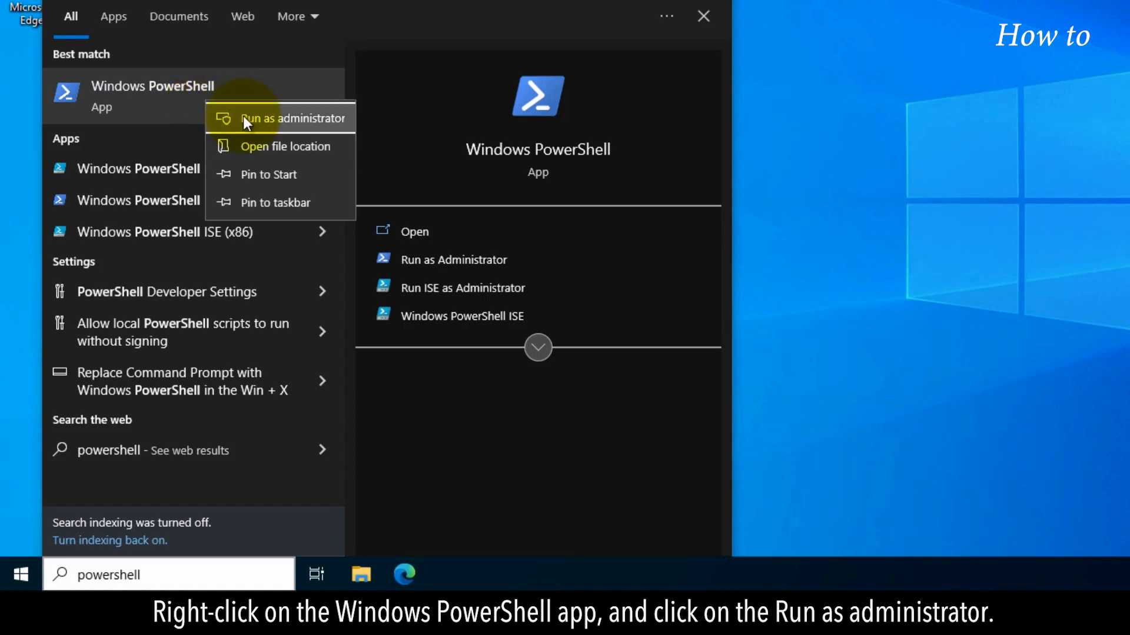
{"action": "left_click", "coordinate": [293, 117]}
{"action": "type", "text": "sf"}
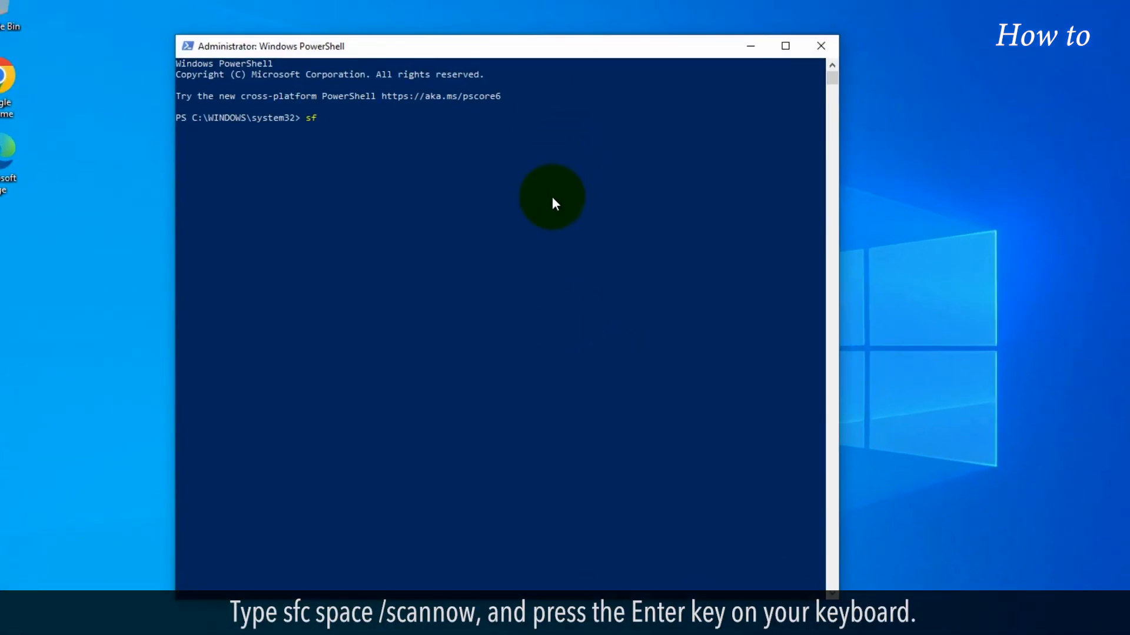
- Run the sfc /scannow system file check in the elevated PowerShell prompt
{"action": "type", "text": "c /s"}
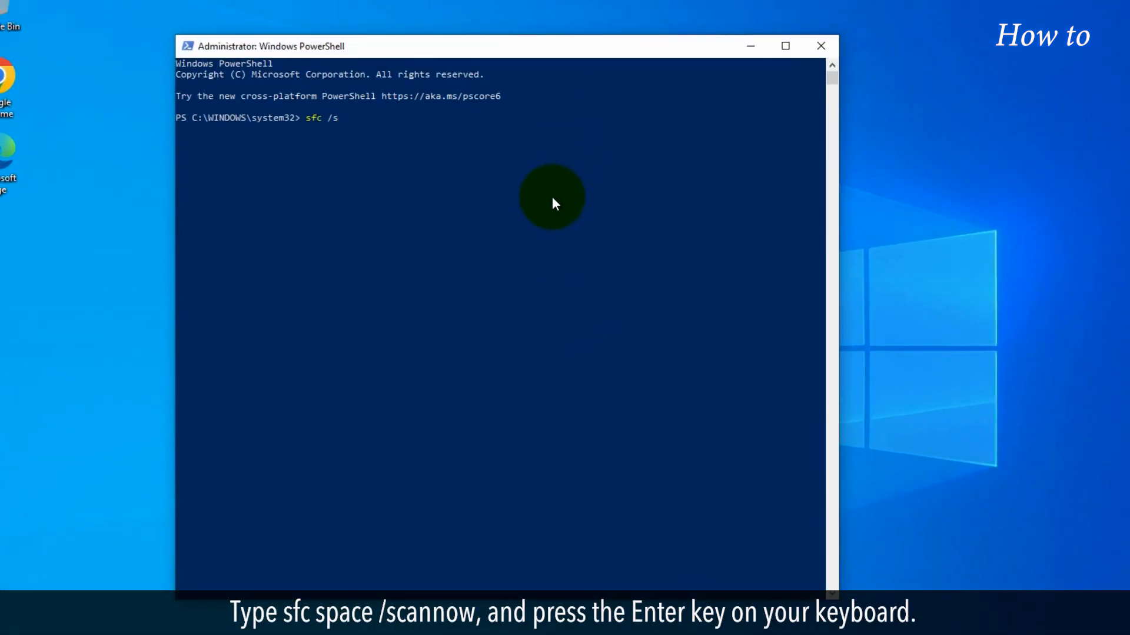
{"action": "type", "text": "cannow"}
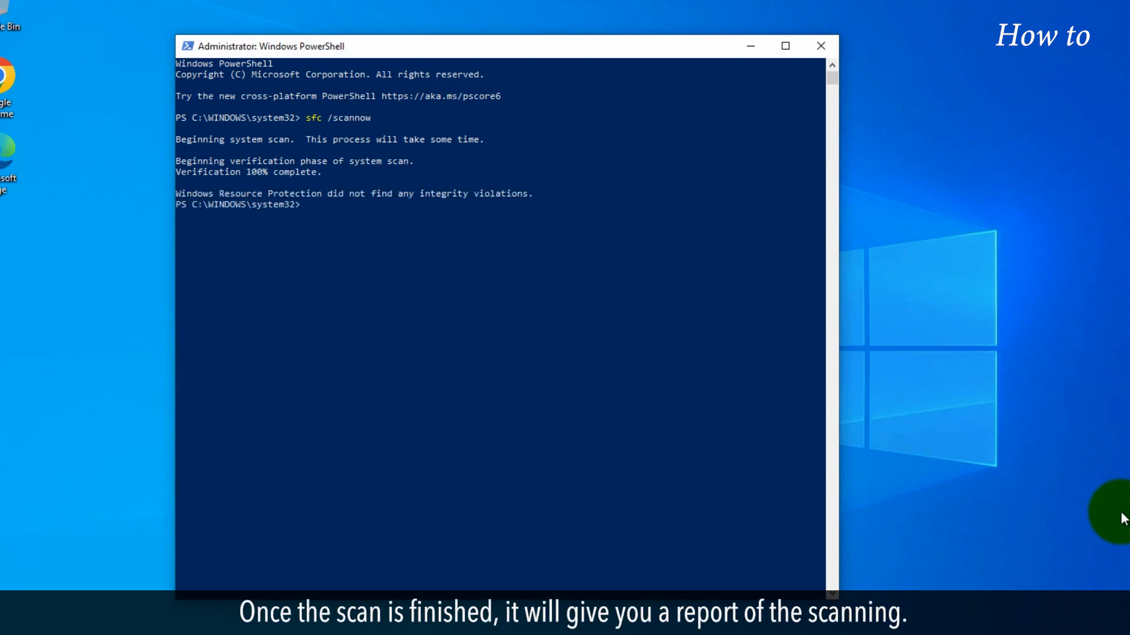
{"action": "mouse_move", "coordinate": [1114, 502]}
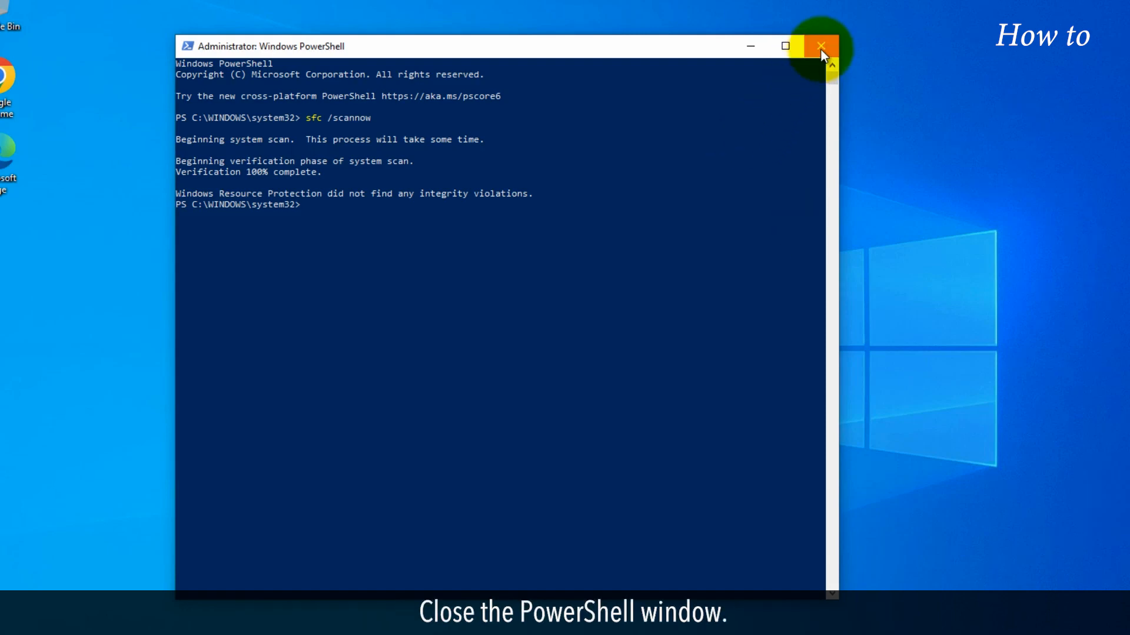
- Close PowerShell and show the Start menu's Power choices for restarting
{"action": "left_click", "coordinate": [813, 46]}
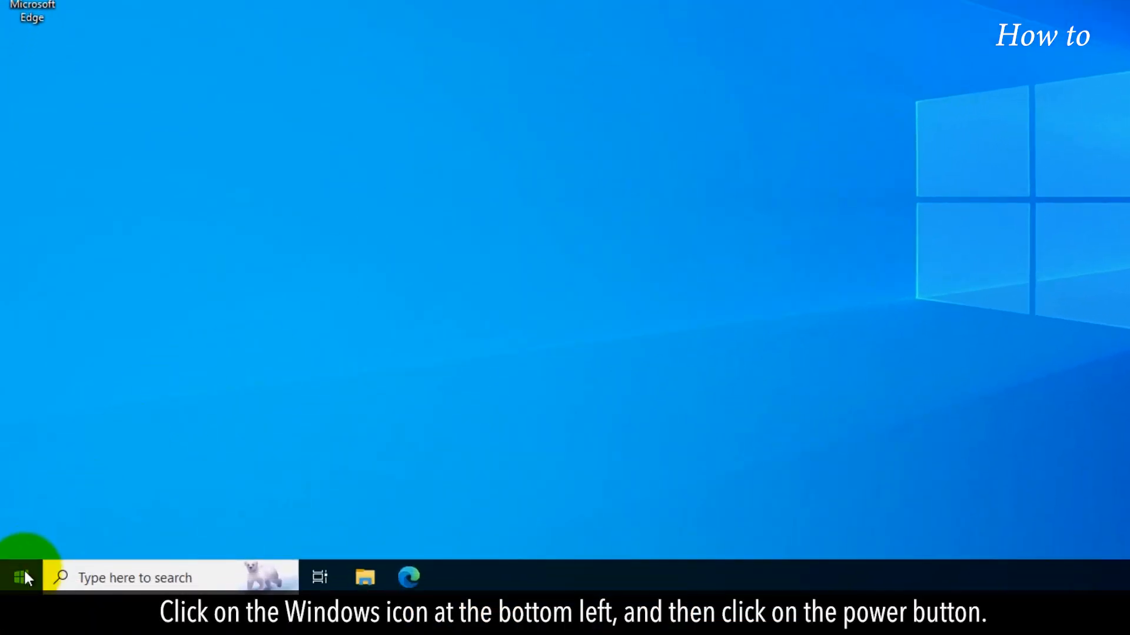
{"action": "left_click", "coordinate": [18, 577]}
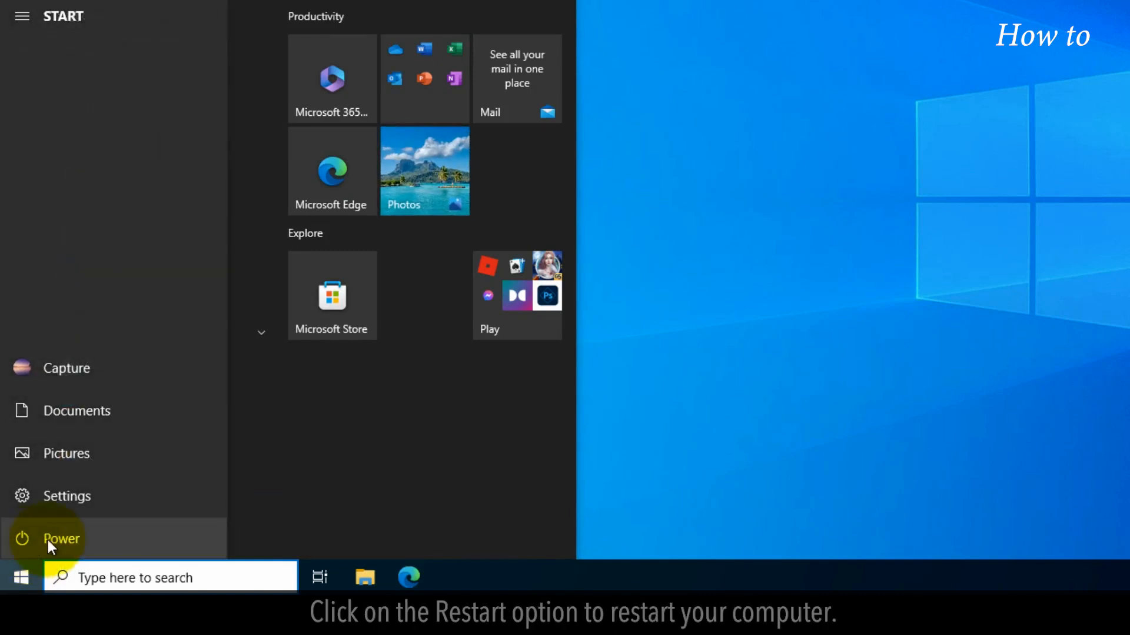
{"action": "left_click", "coordinate": [50, 539]}
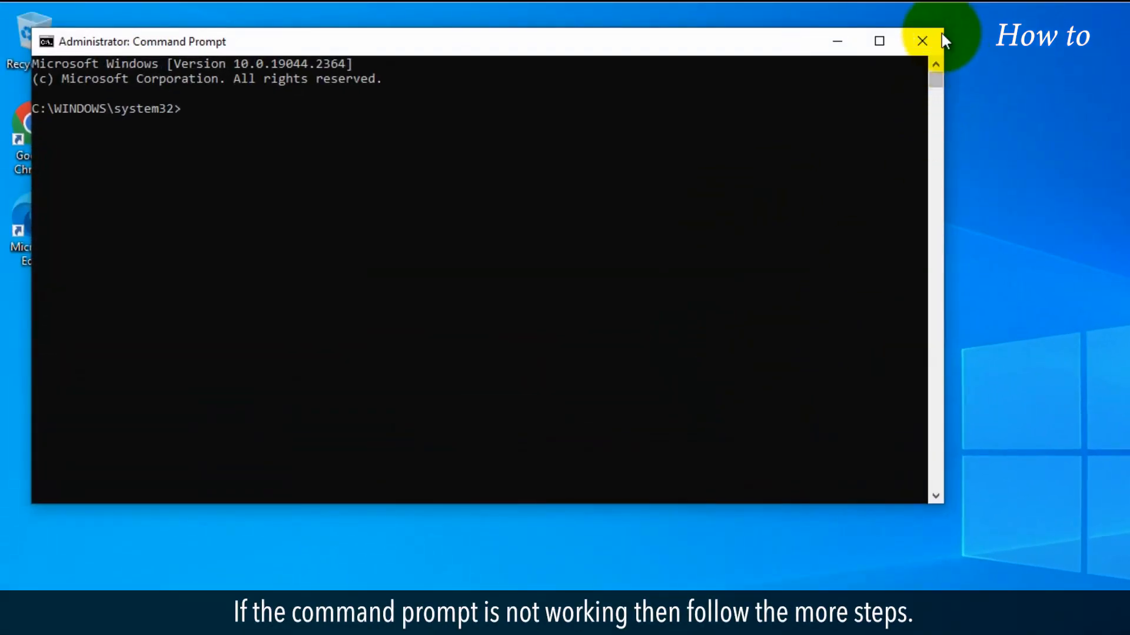
- Close the administrator Command Prompt and search the taskbar for 'security'
{"action": "left_click", "coordinate": [922, 41]}
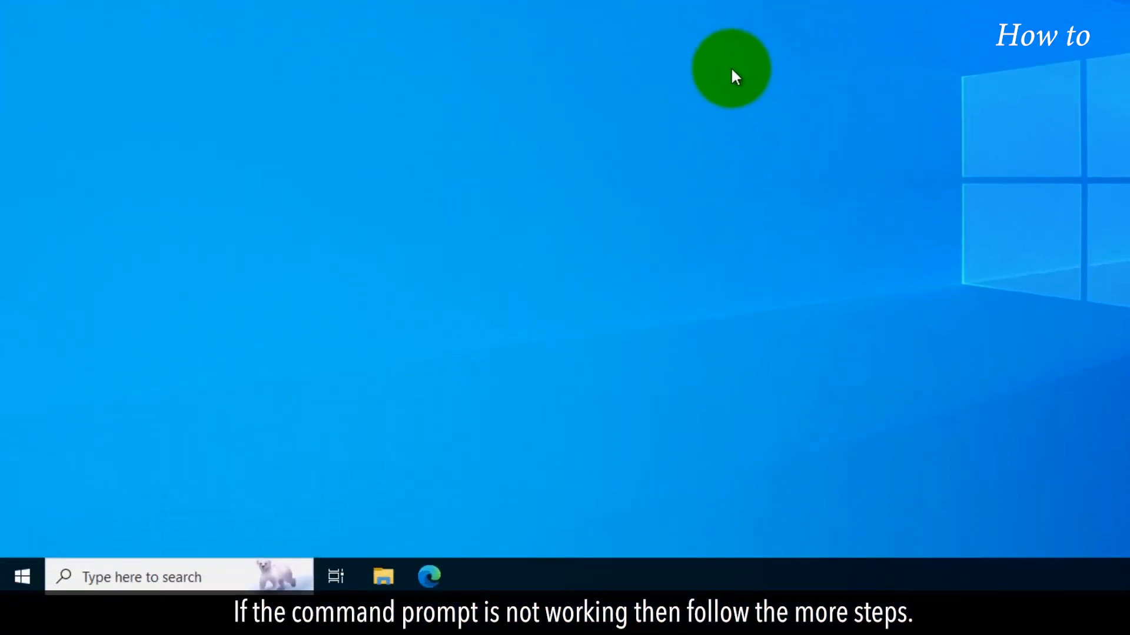
{"action": "type", "text": "security"}
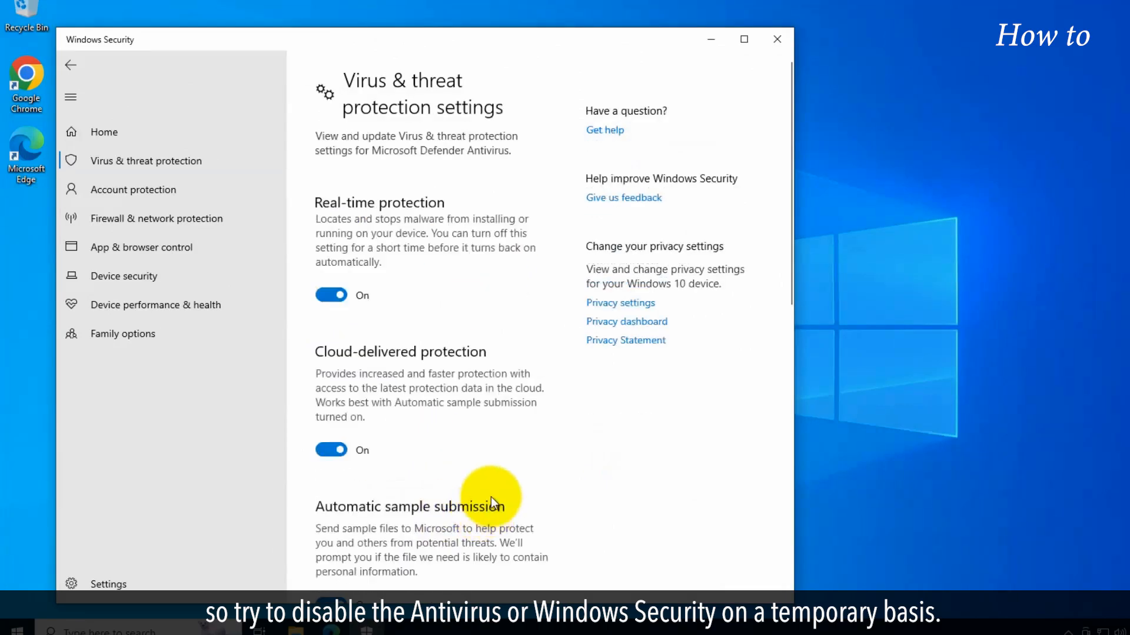
- Review the virus protection settings and close Windows Security
{"action": "scroll", "scroll_direction": "down", "scroll_amount": 3}
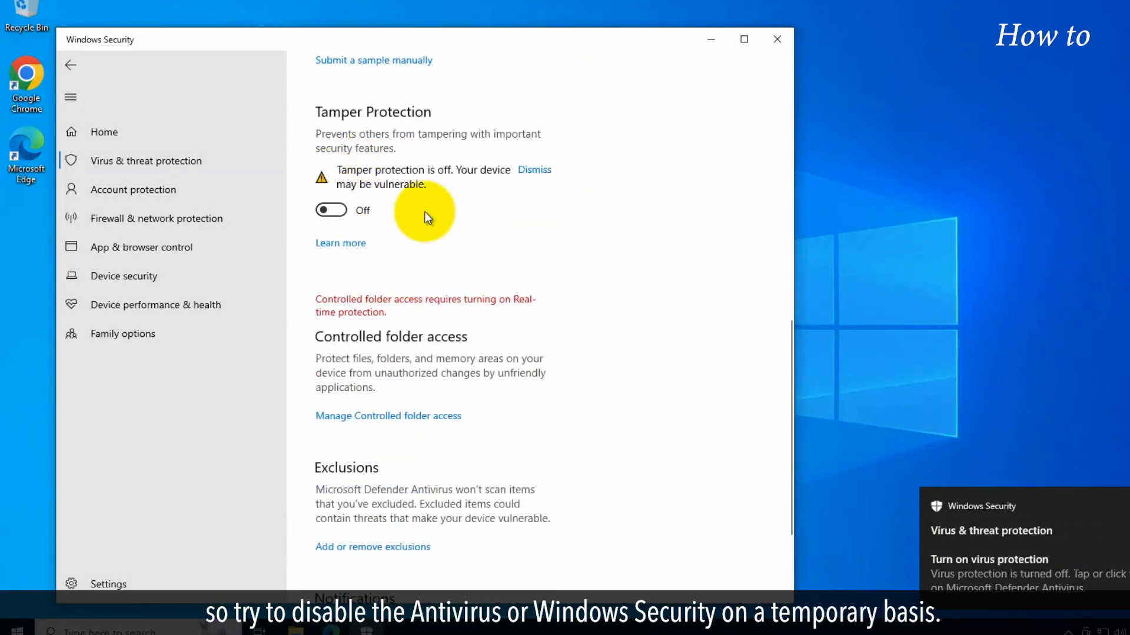
{"action": "left_click", "coordinate": [776, 39]}
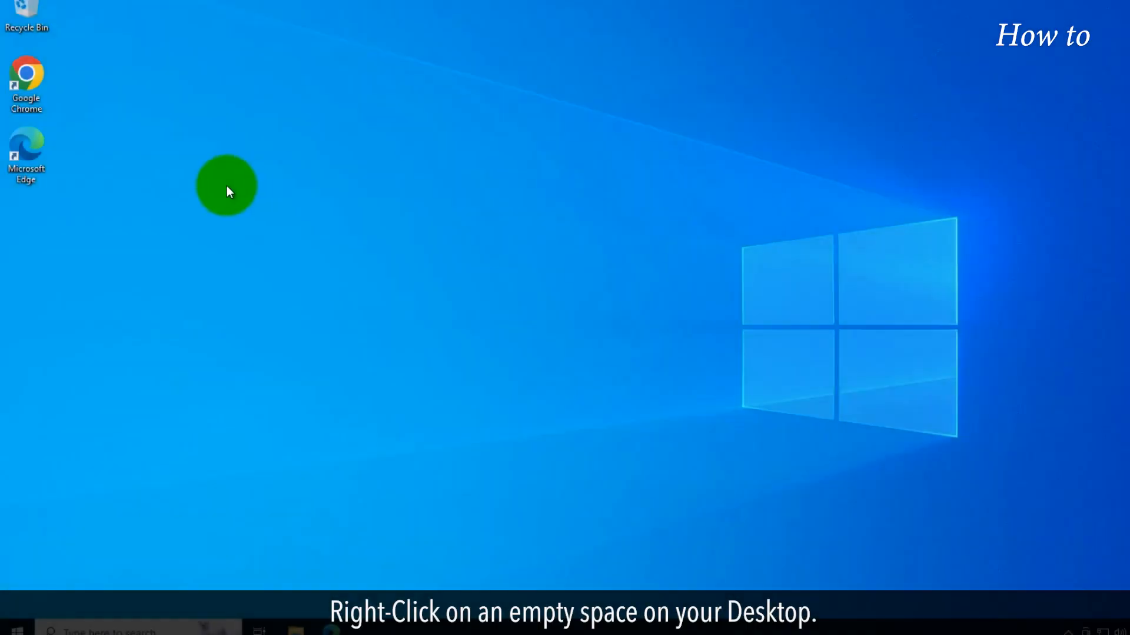
- Start a new shortcut from the desktop's New menu
{"action": "right_click", "coordinate": [227, 194]}
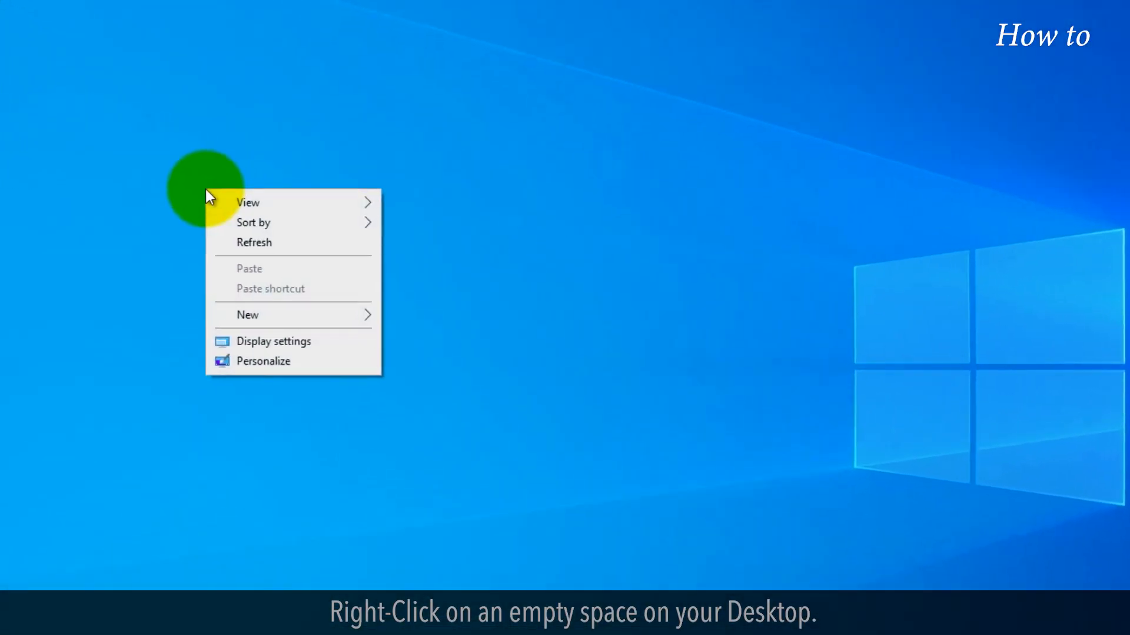
{"action": "left_click", "coordinate": [247, 315]}
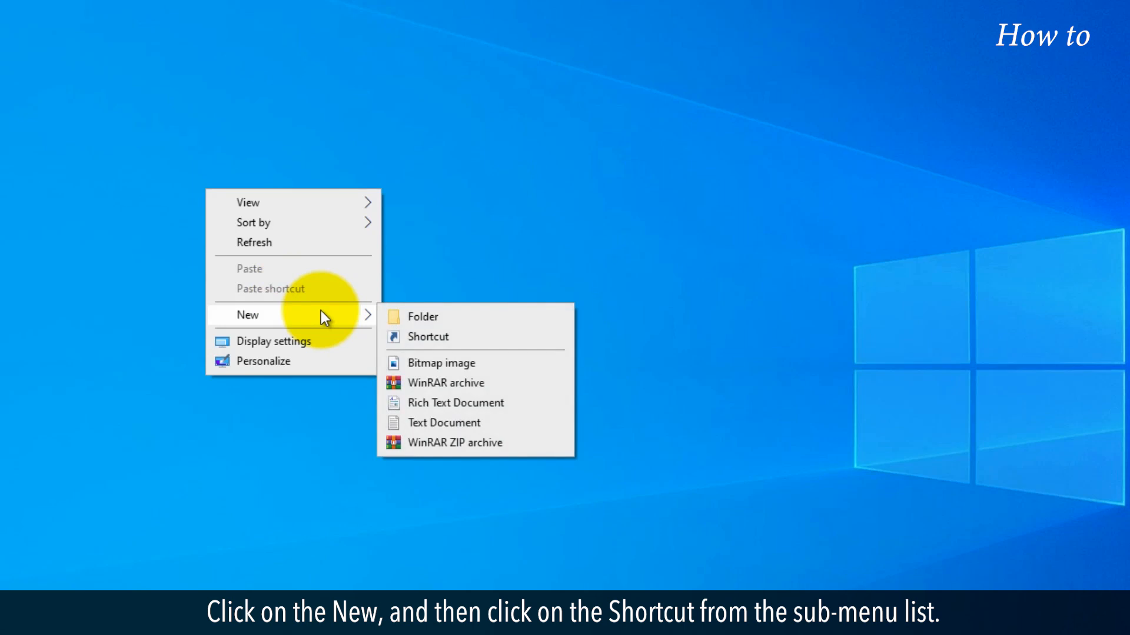
{"action": "mouse_move", "coordinate": [429, 337]}
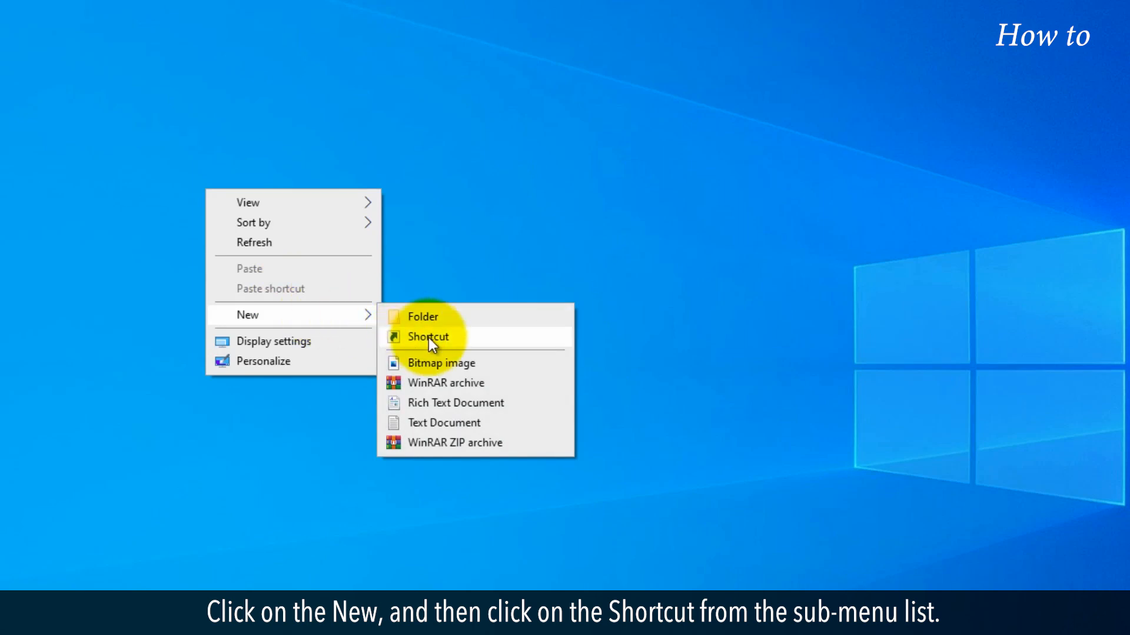
{"action": "left_click", "coordinate": [428, 336]}
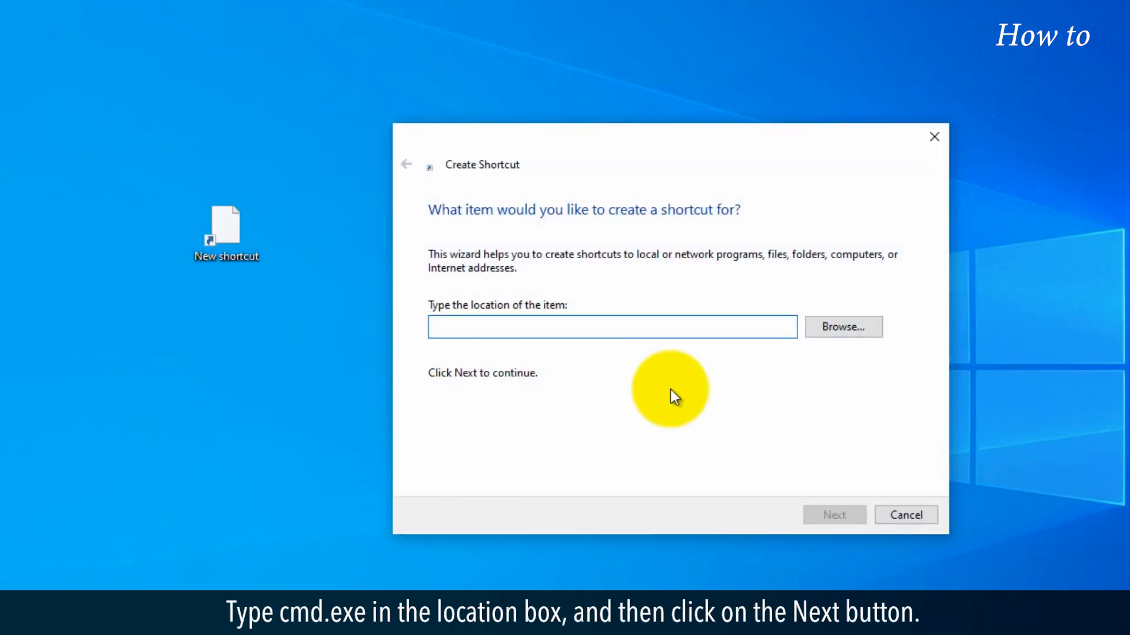
- Point the shortcut to cmd.exe and name it 'Command Prompt'
{"action": "type", "text": "cmd.e"}
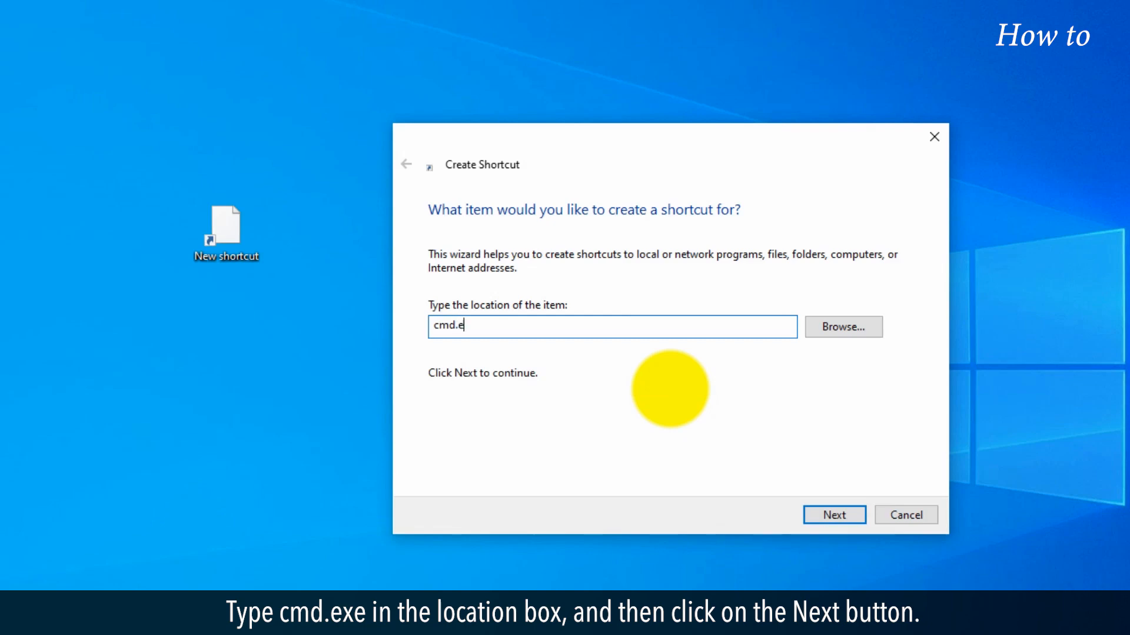
{"action": "left_click", "coordinate": [832, 514]}
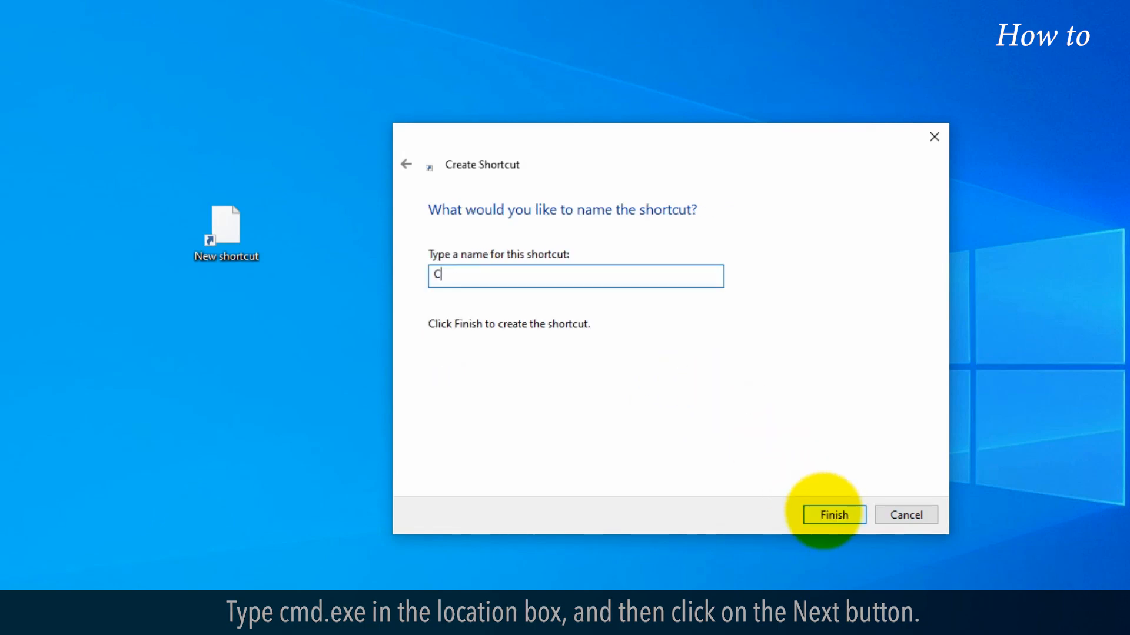
{"action": "type", "text": "Command Promp"}
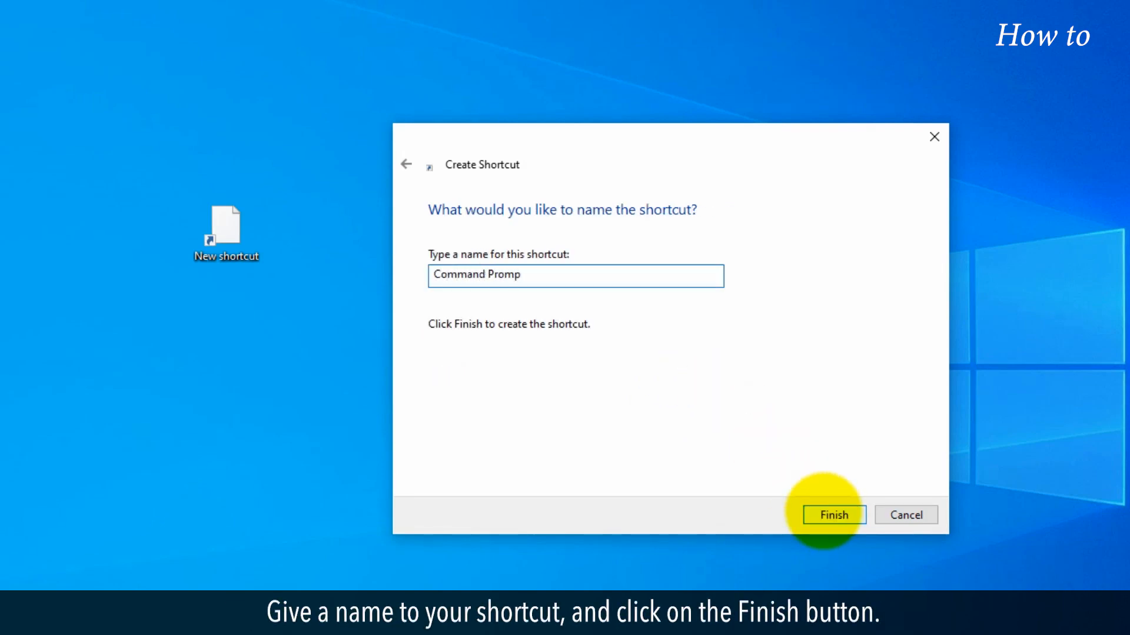
{"action": "left_click", "coordinate": [833, 515]}
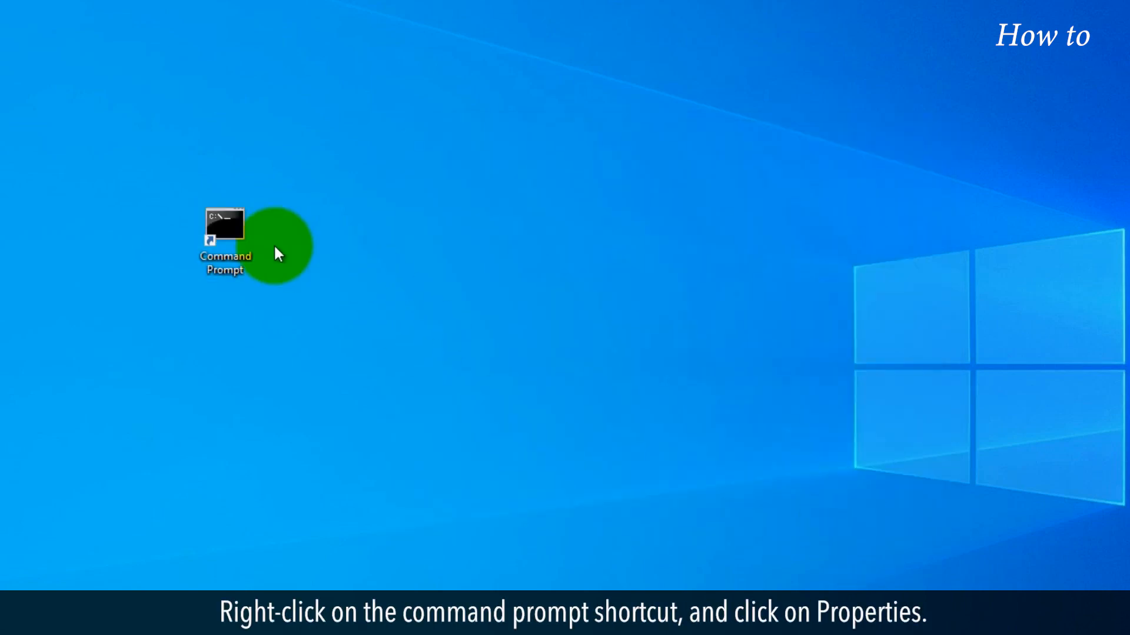
- Enable Run as administrator in the shortcut's advanced properties and apply it
{"action": "right_click", "coordinate": [224, 224]}
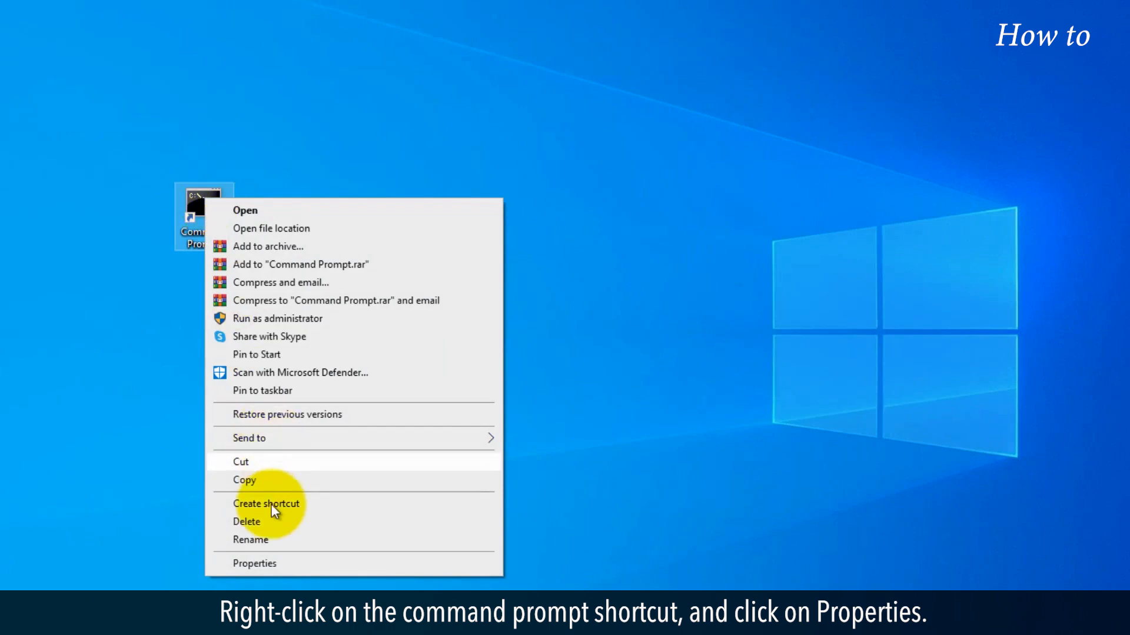
{"action": "left_click", "coordinate": [254, 563]}
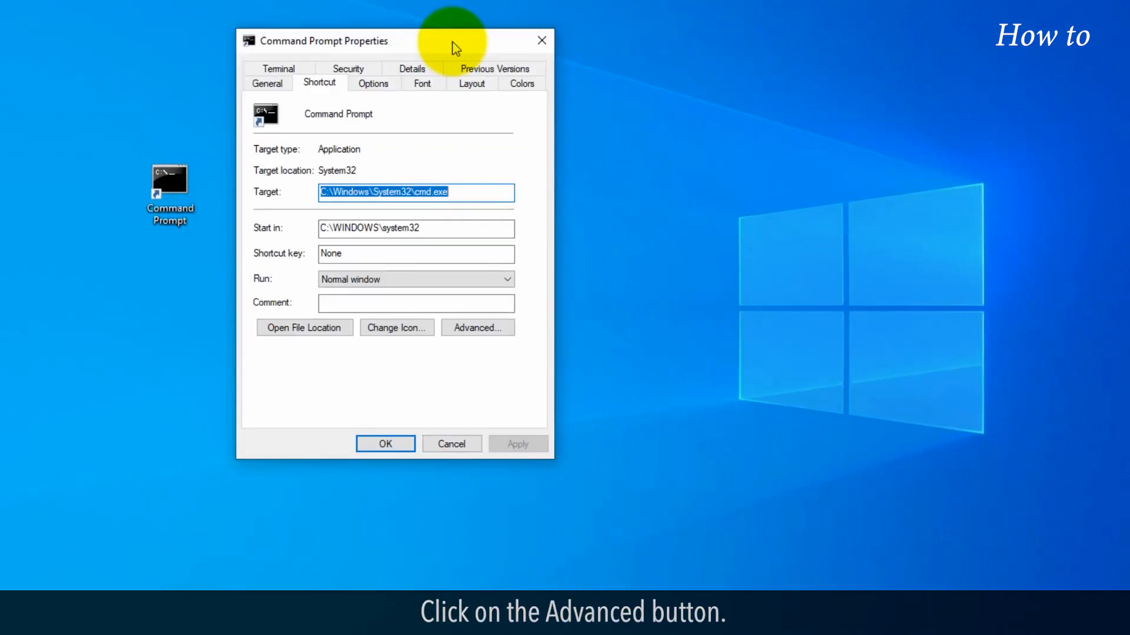
{"action": "left_click", "coordinate": [476, 327]}
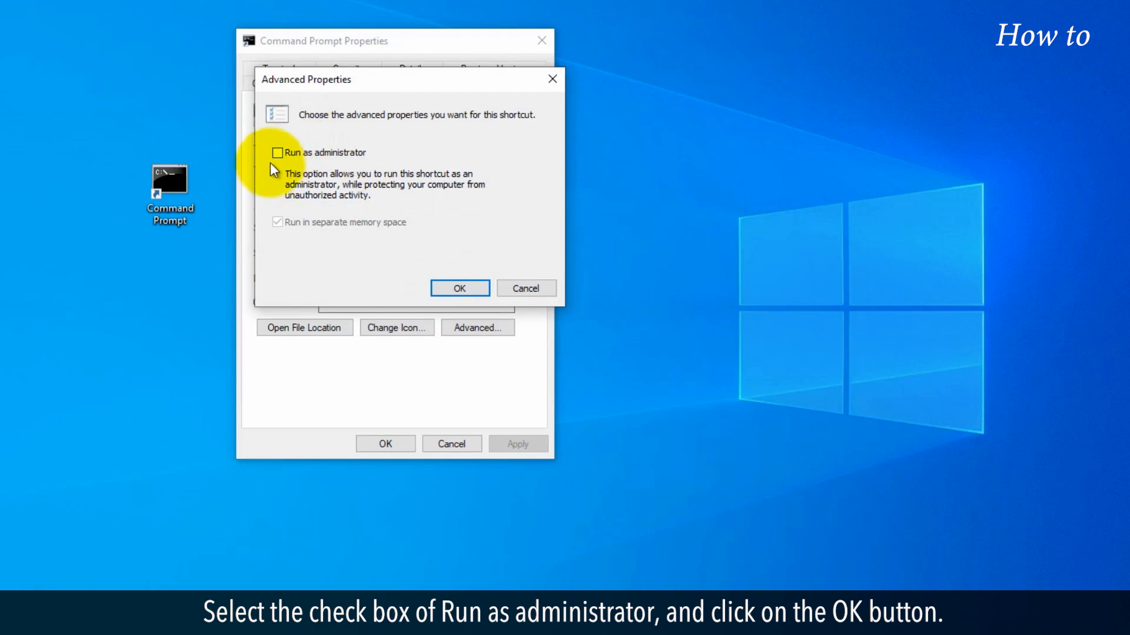
{"action": "left_click", "coordinate": [276, 152]}
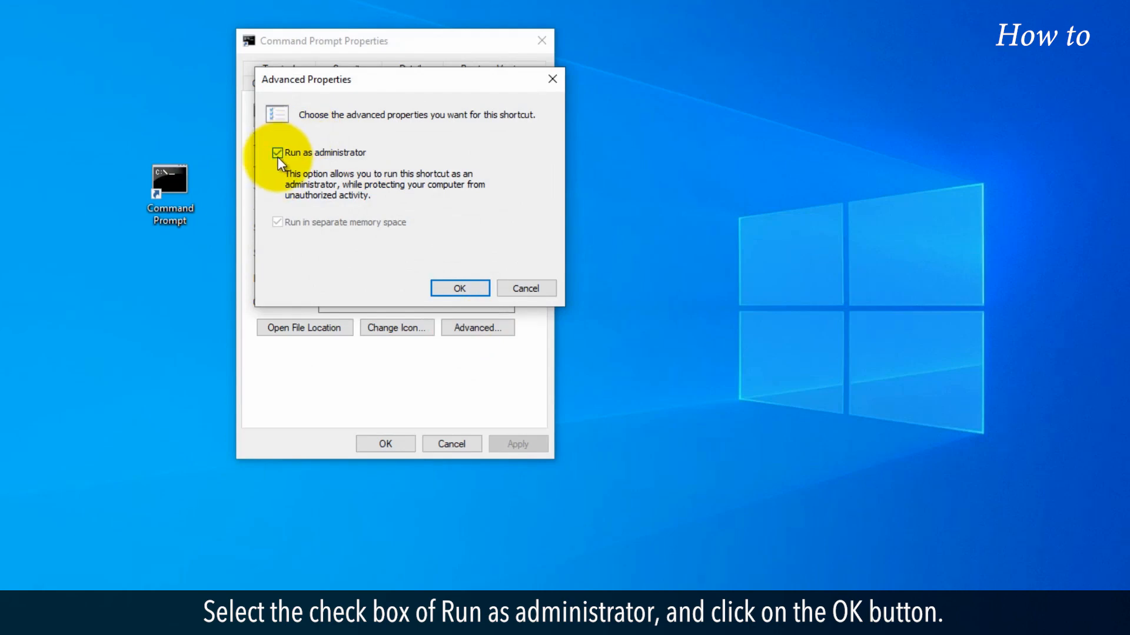
{"action": "left_click", "coordinate": [459, 287]}
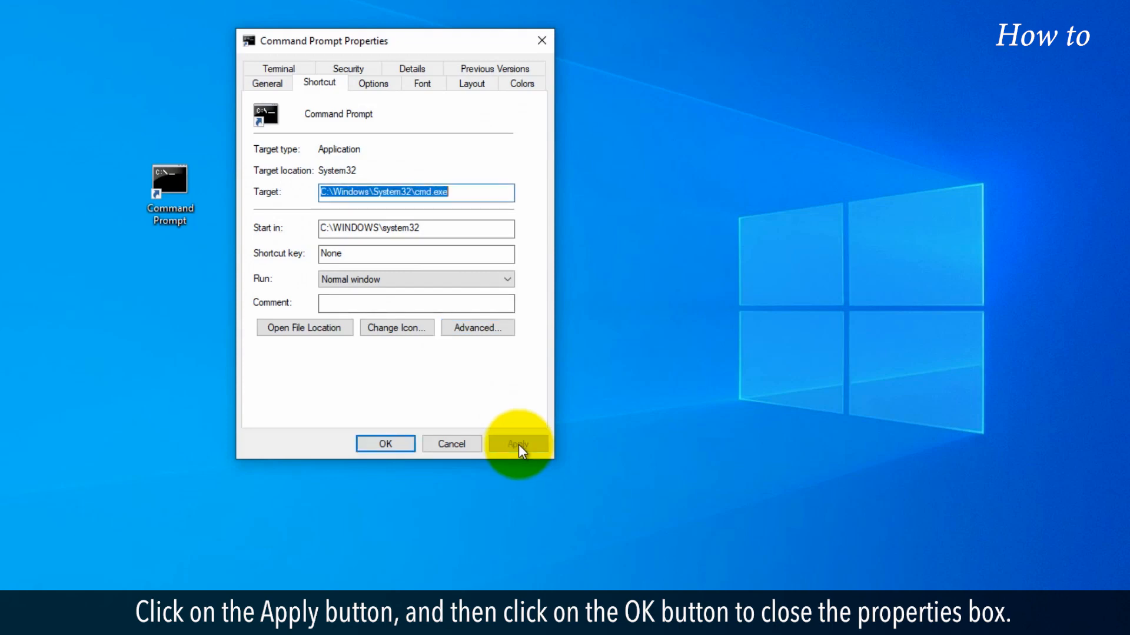
{"action": "left_click", "coordinate": [518, 443]}
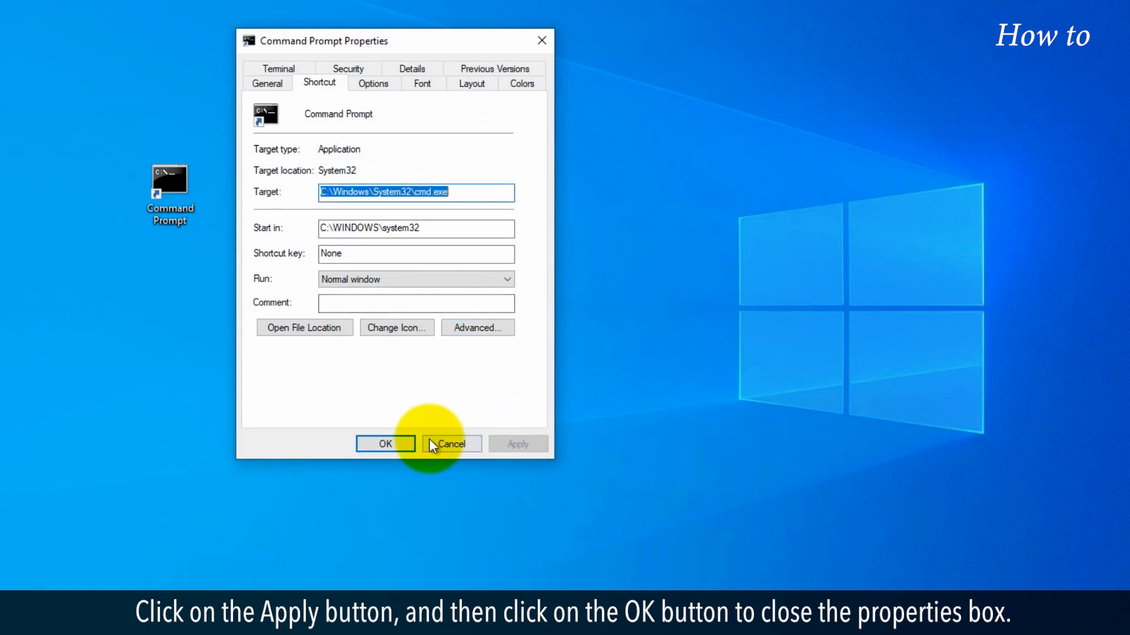
{"action": "left_click", "coordinate": [384, 444]}
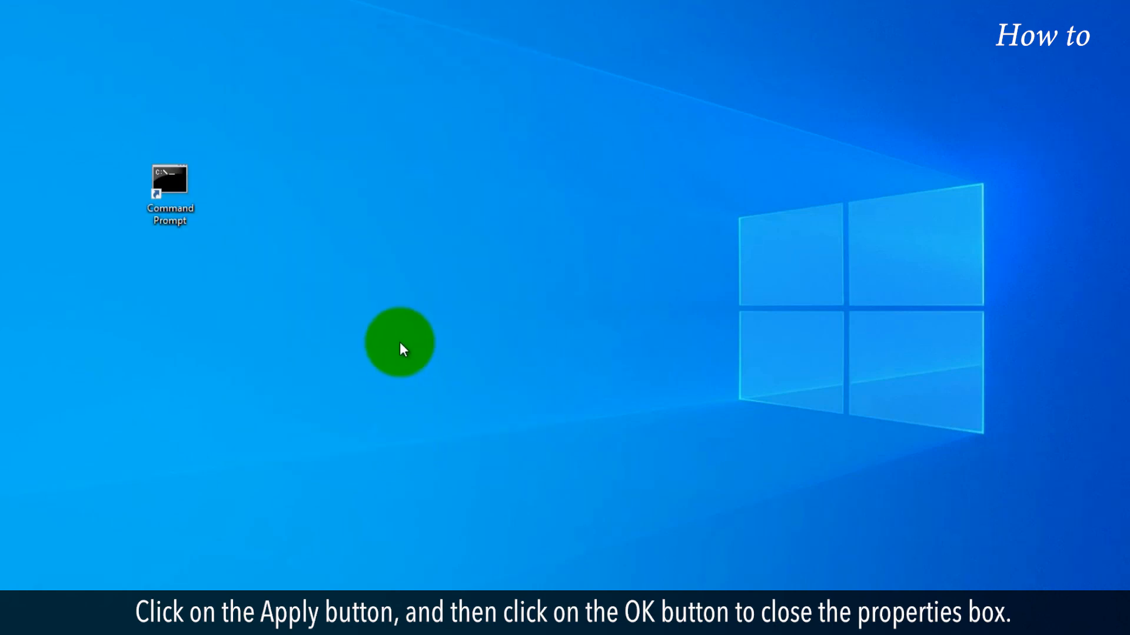
- Launch the Command Prompt shortcut and approve the UAC elevation prompt
{"action": "double_click", "coordinate": [170, 180]}
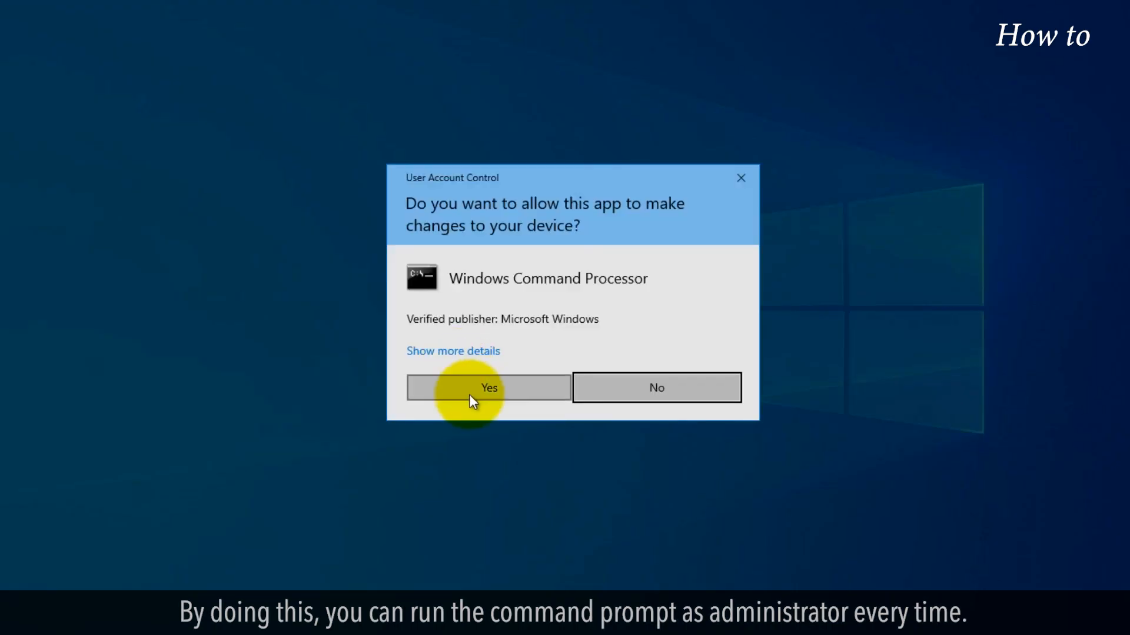
{"action": "left_click", "coordinate": [487, 387]}
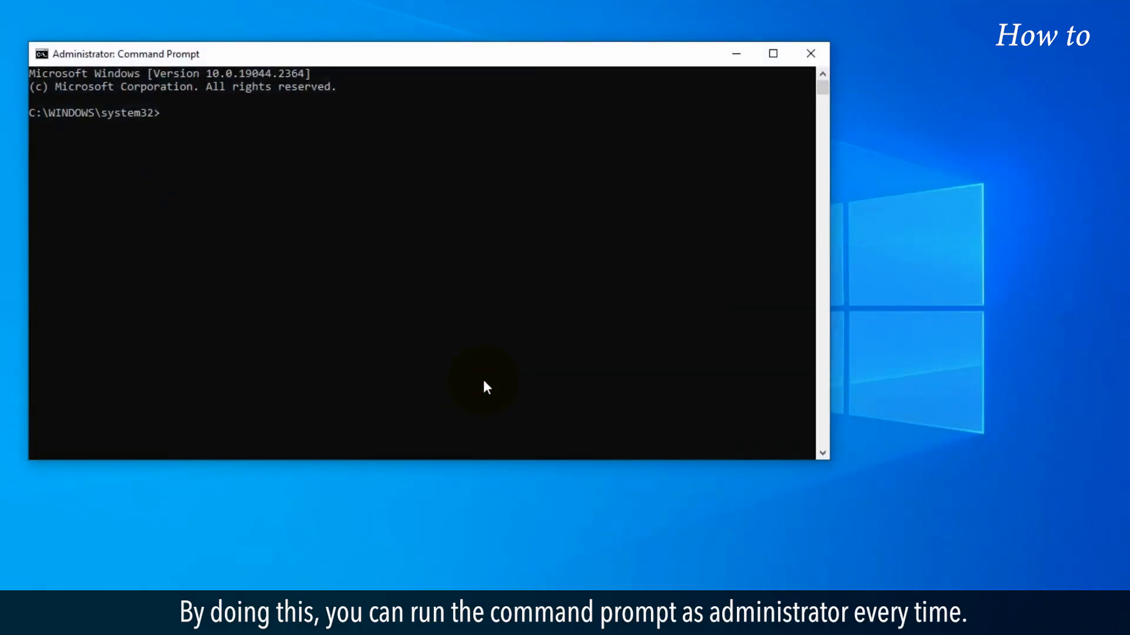
{"action": "mouse_move", "coordinate": [681, 222]}
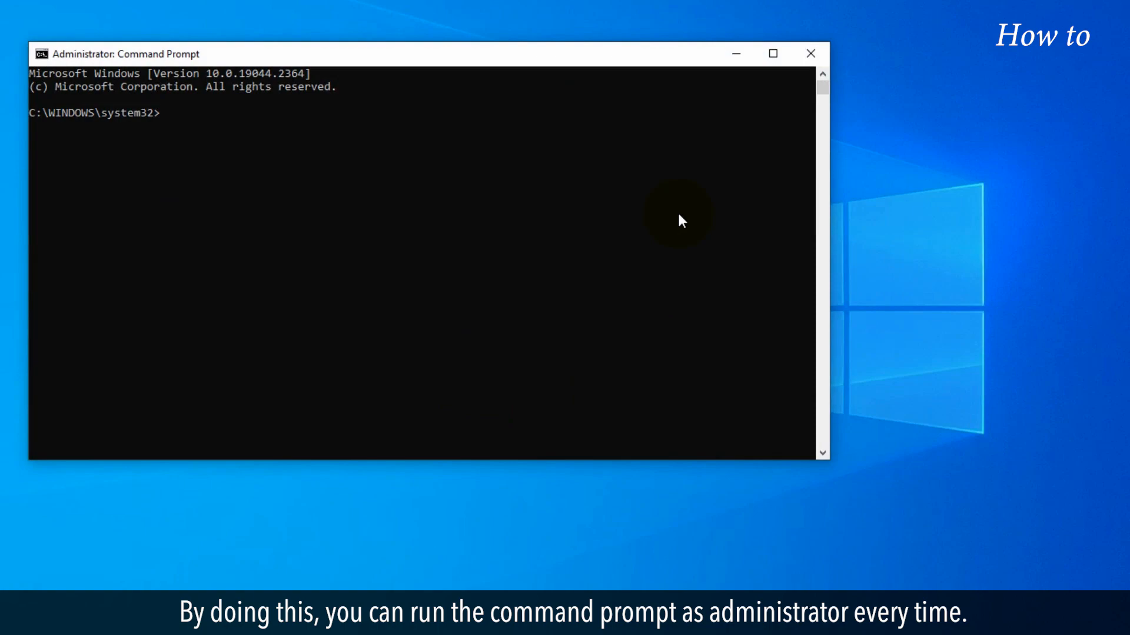